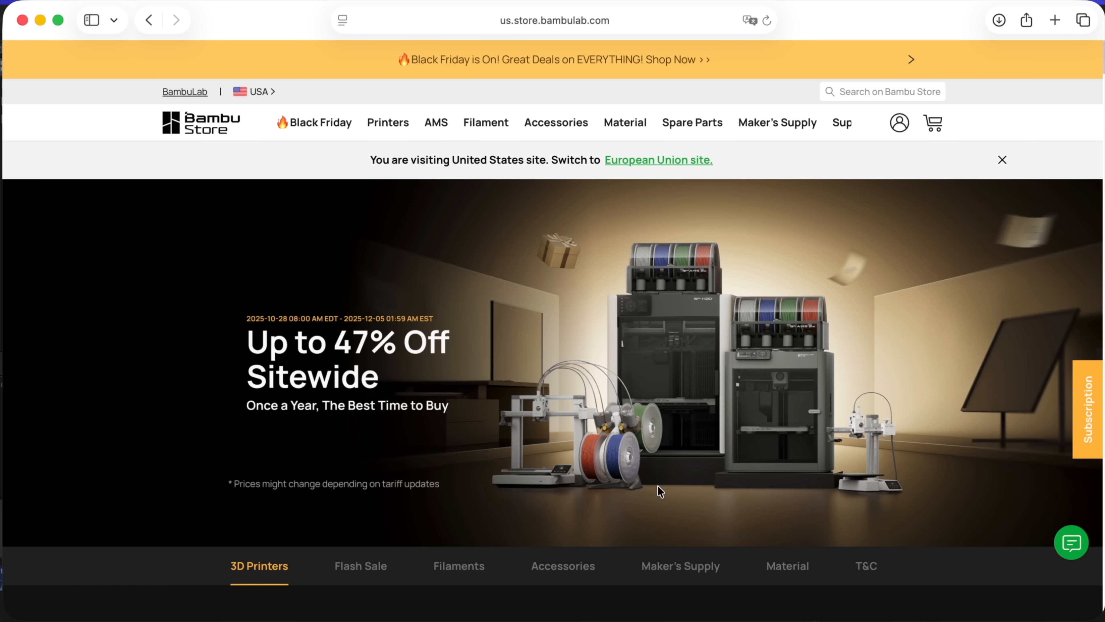
mouse_move(379, 470)
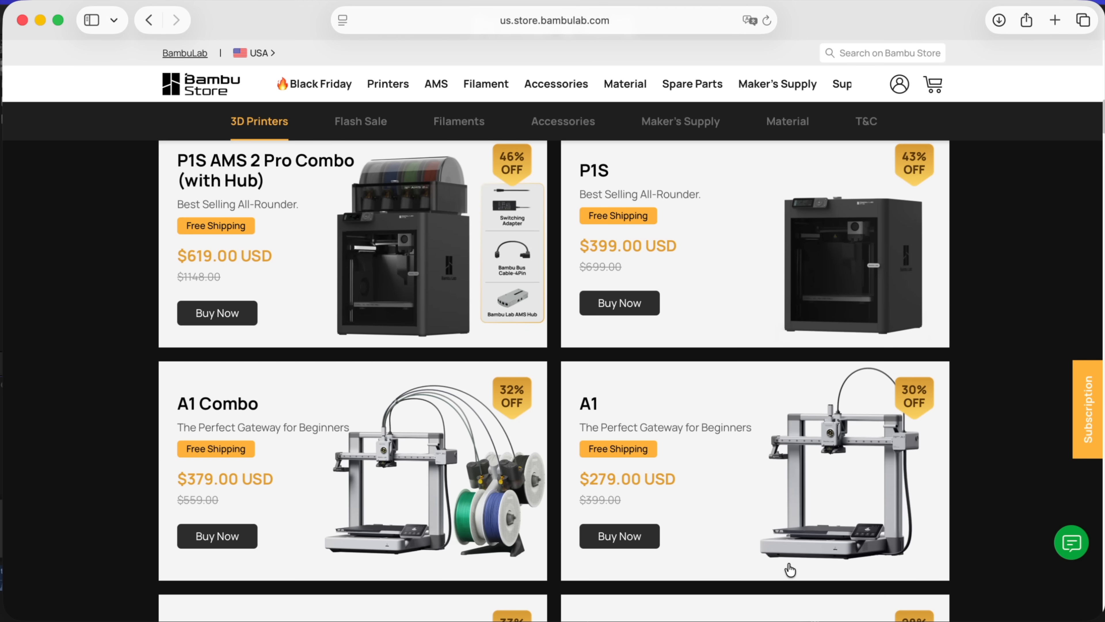
scroll("down", 3)
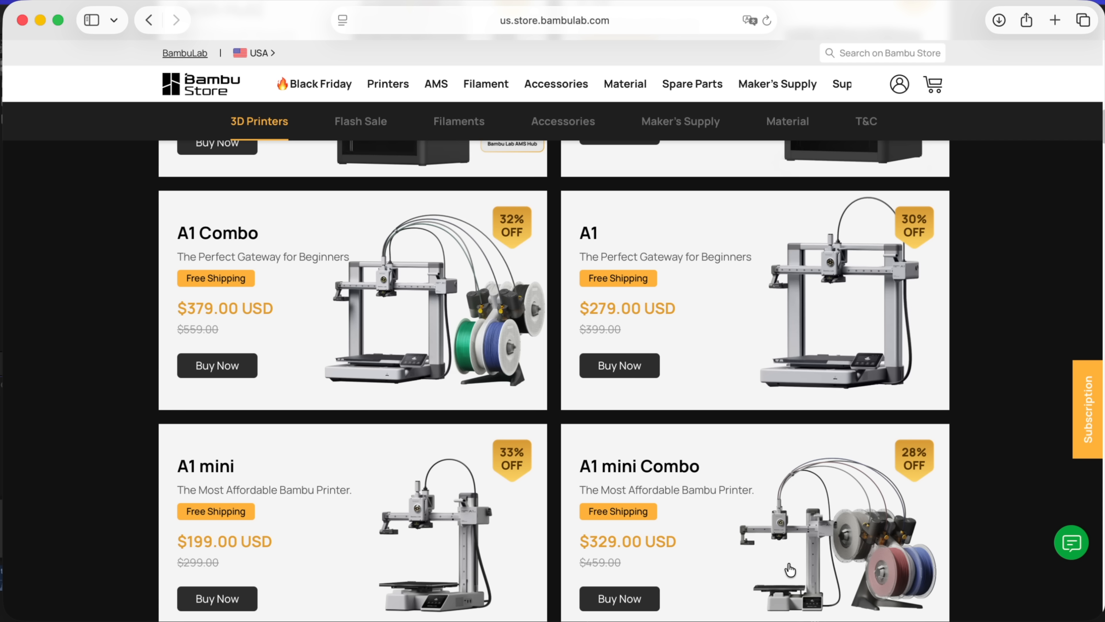